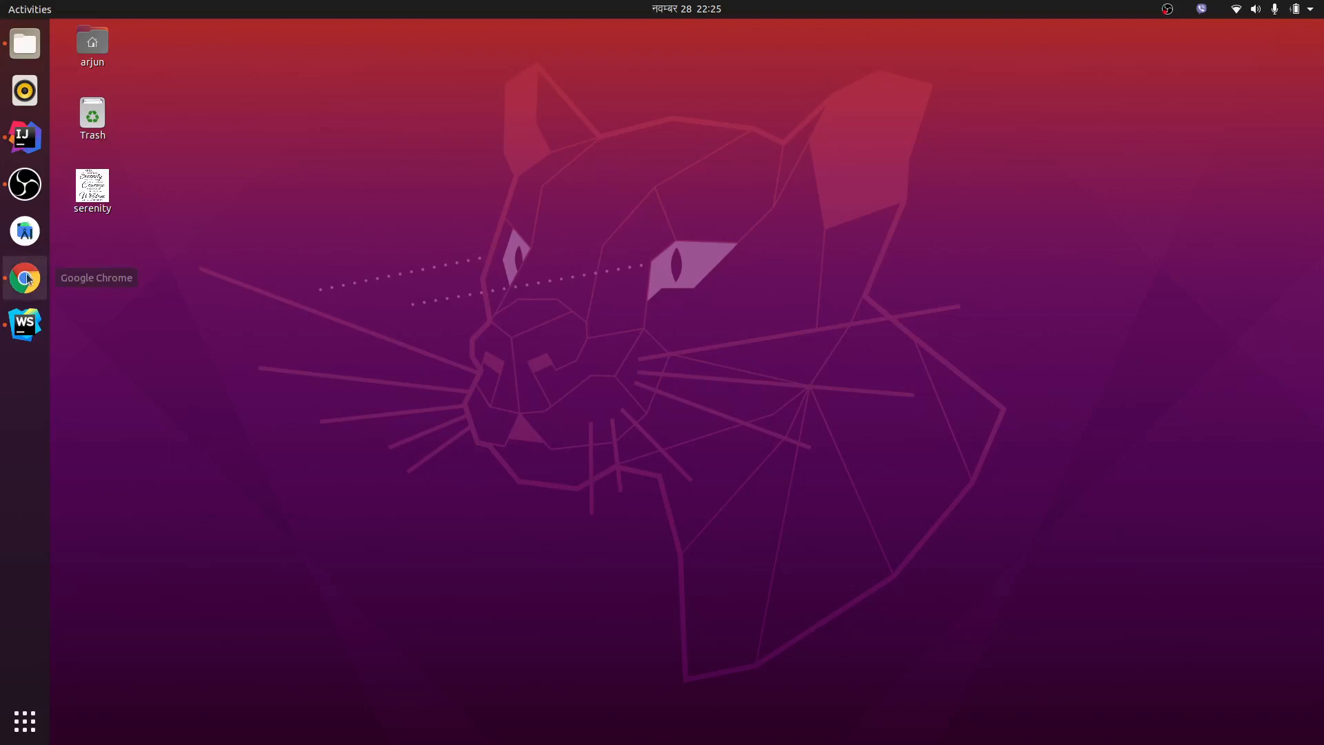
Step: Open Google Chrome and search for vscode in the address bar
click(24, 278)
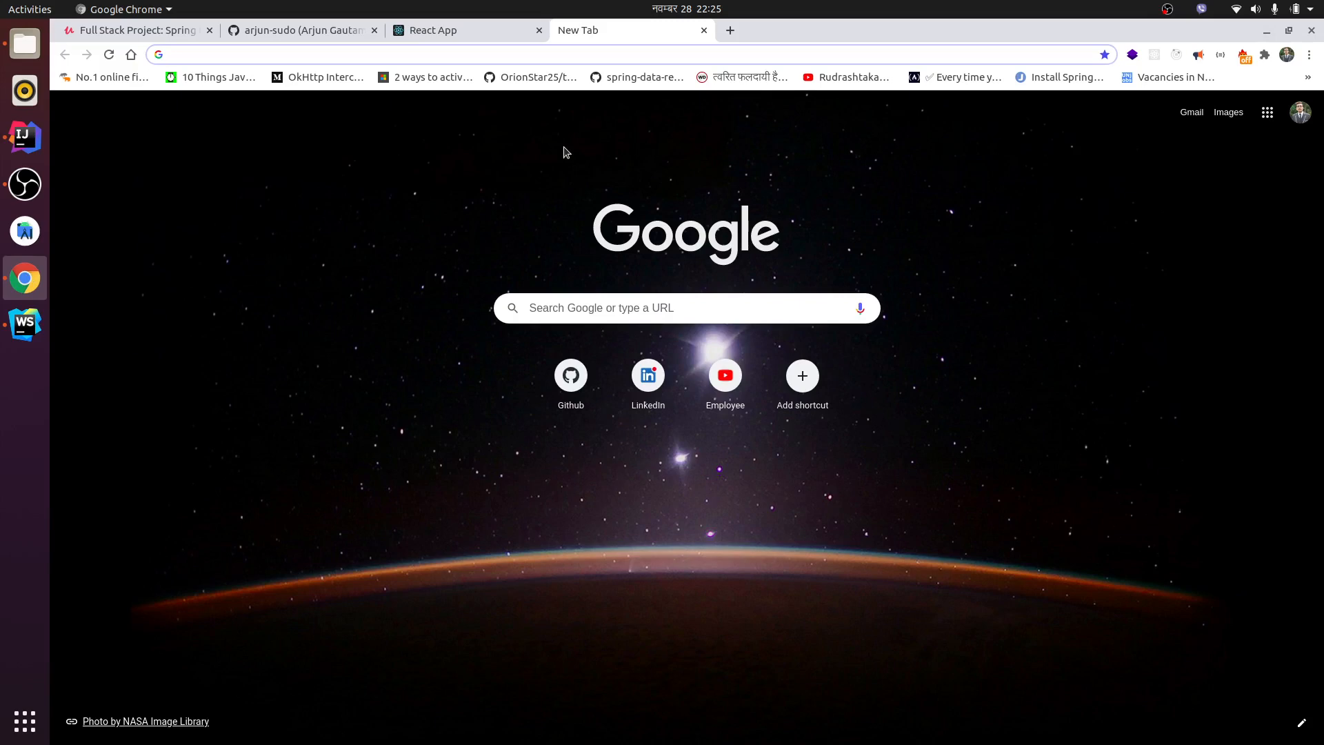
text(vscode)
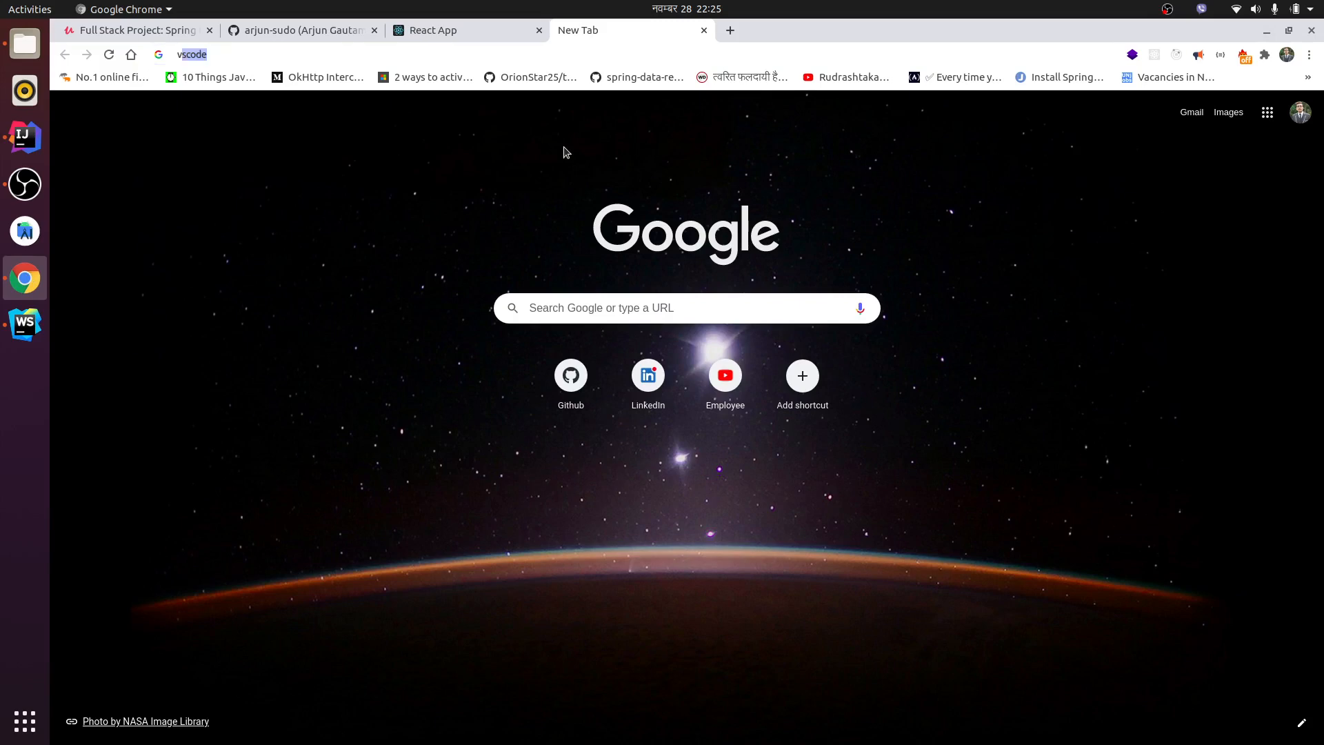
Step: Download the VS Code .deb package for Debian/Ubuntu from code.visualstudio.com
click(192, 53)
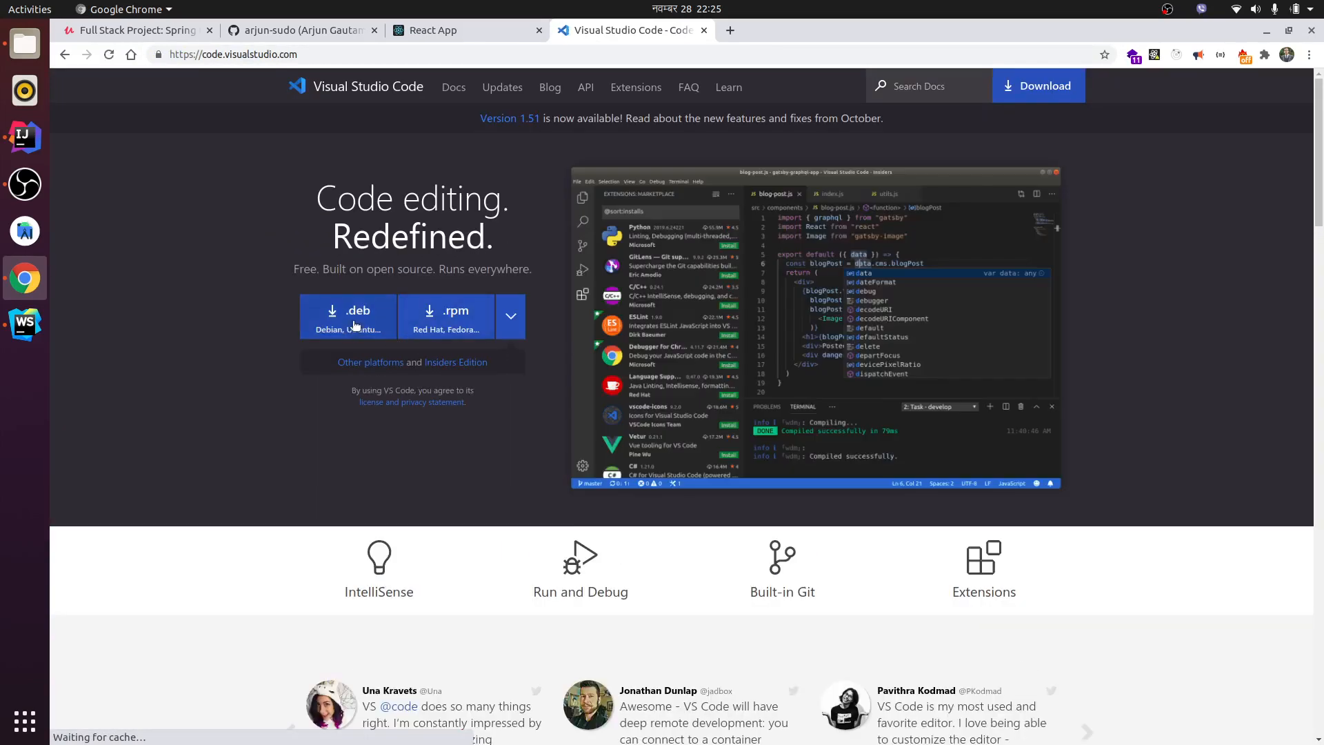
click(347, 316)
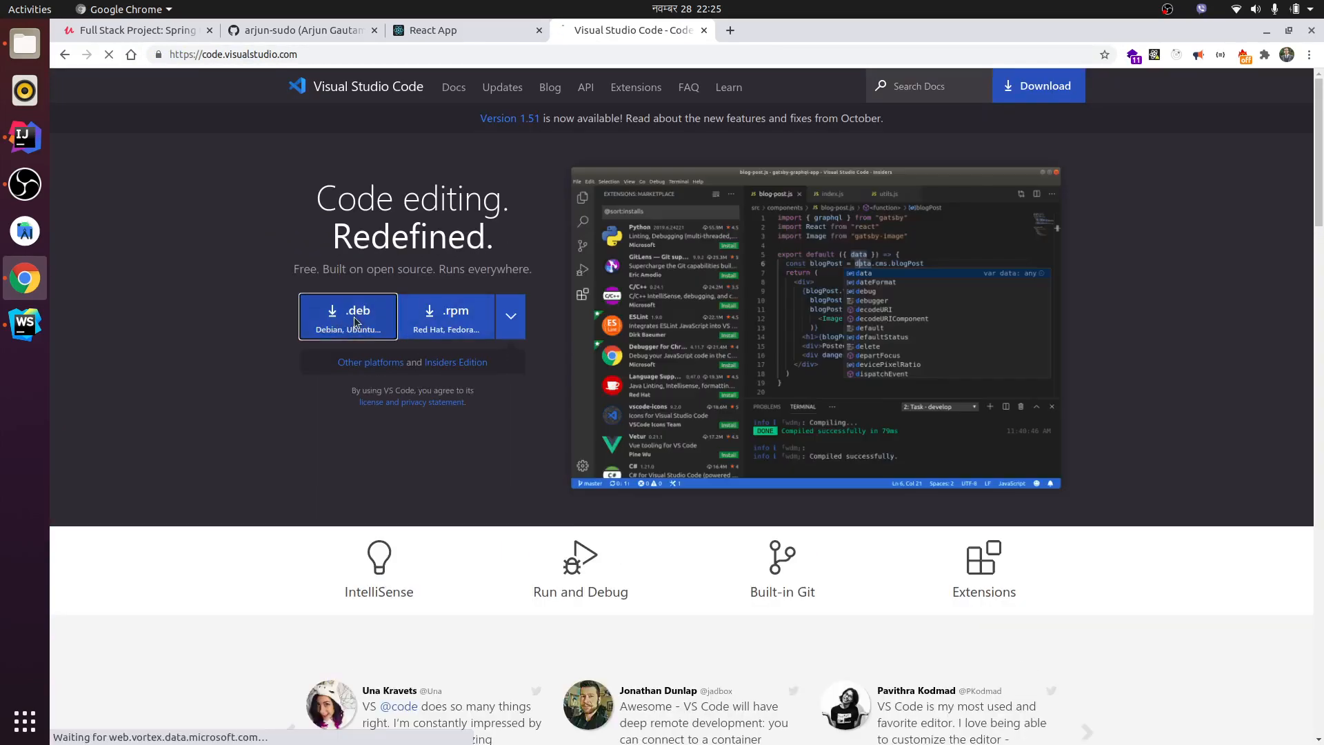
click(347, 316)
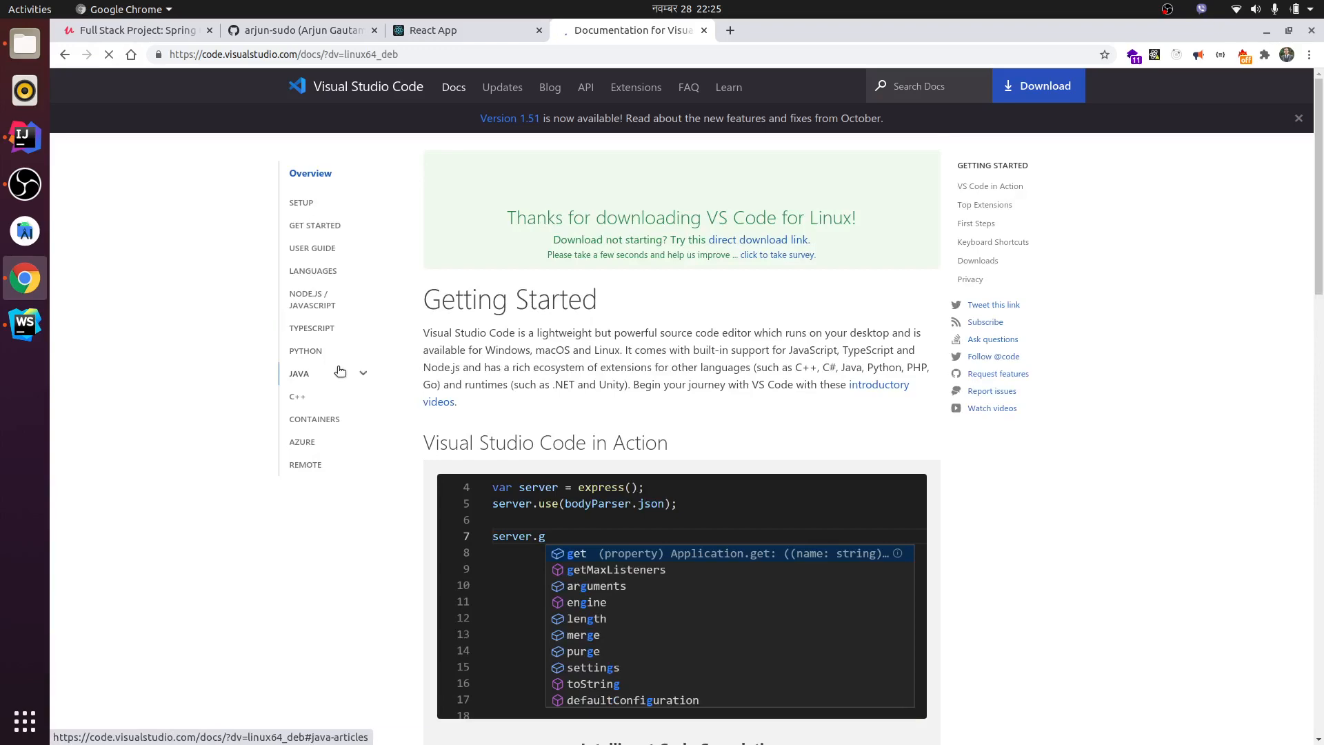
scroll(down, 3)
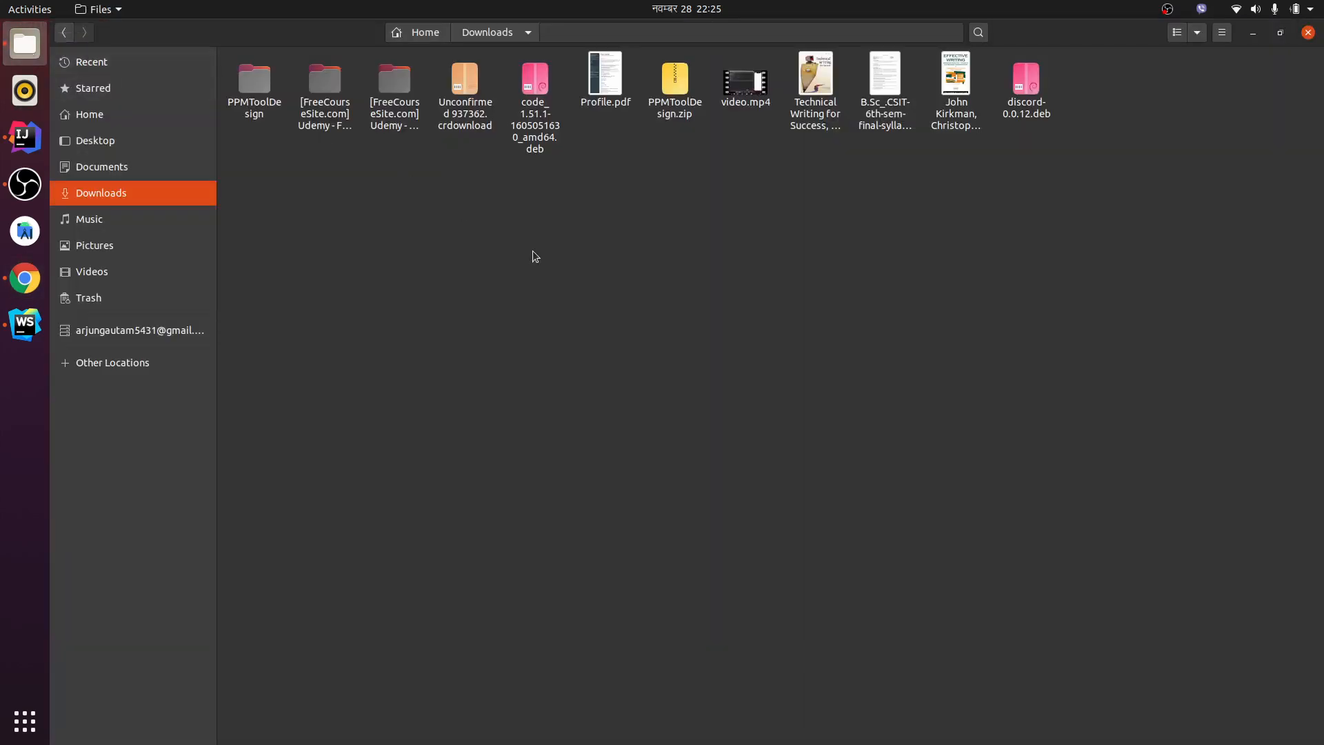
Step: Open a terminal in the Downloads folder holding the VS Code package
click(534, 93)
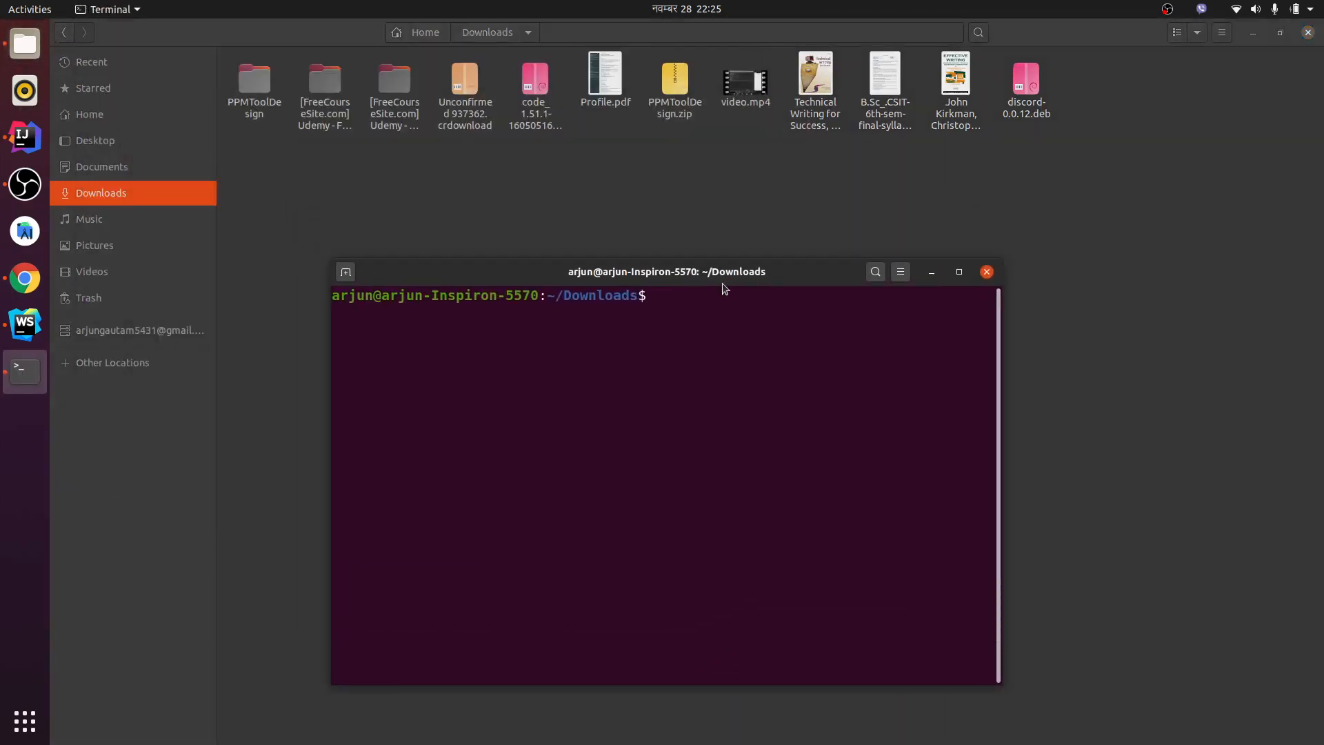
text(sudo dpkg -i code_1.51.1-1605051630_amd64.deb)
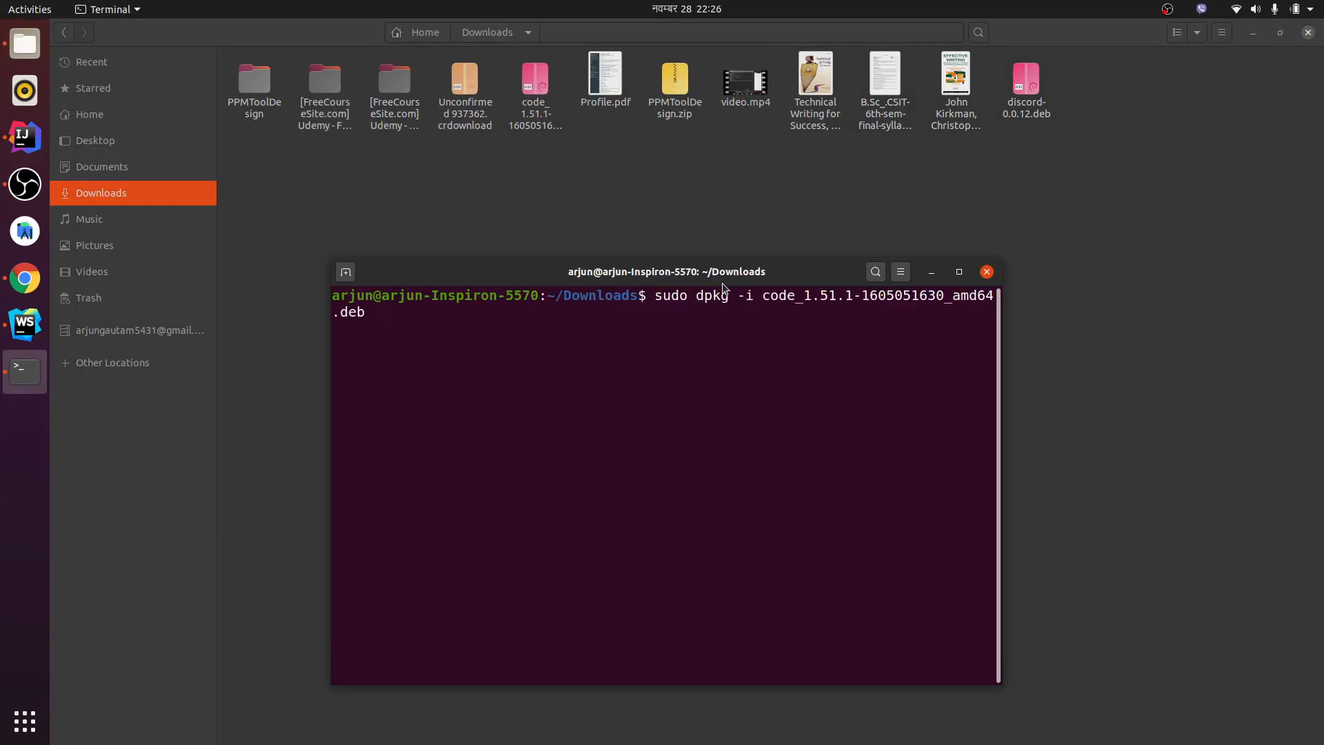
key(Return)
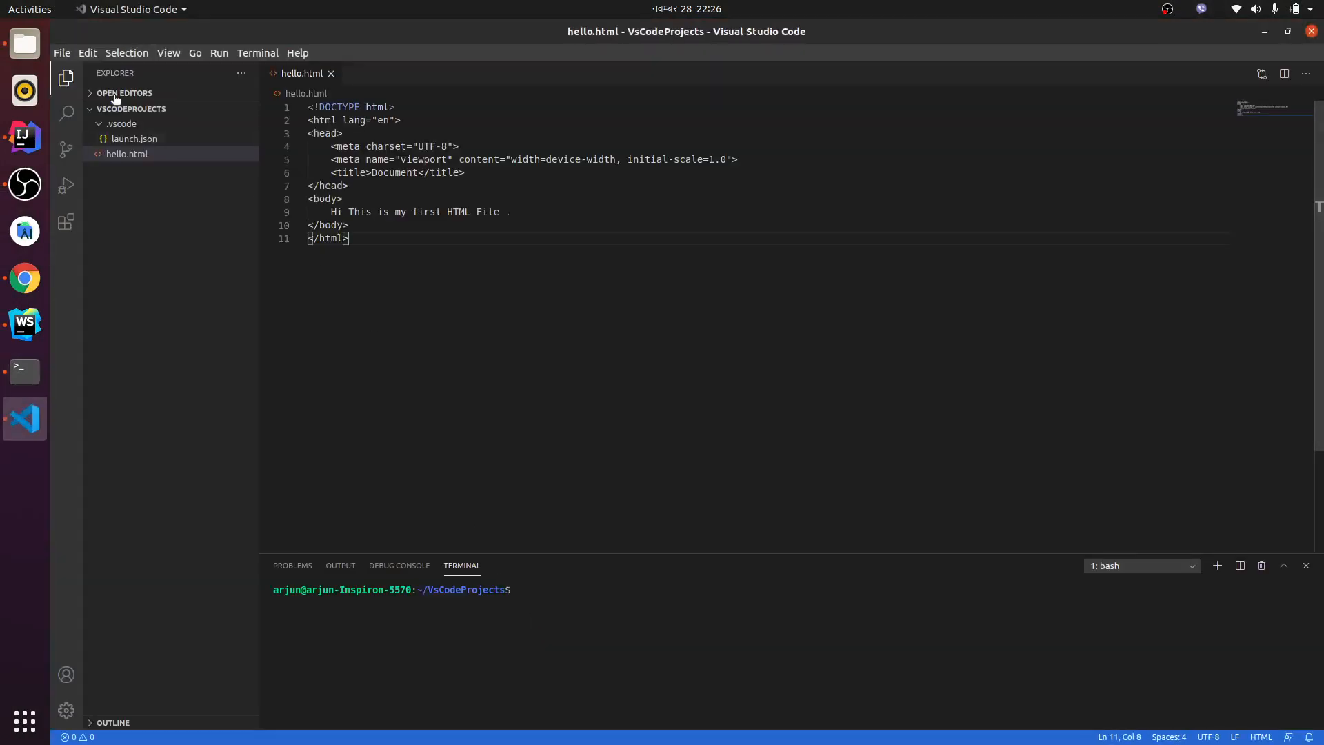
Step: Hide the Explorer sidebar and bring up the Open Folder dialog
click(61, 52)
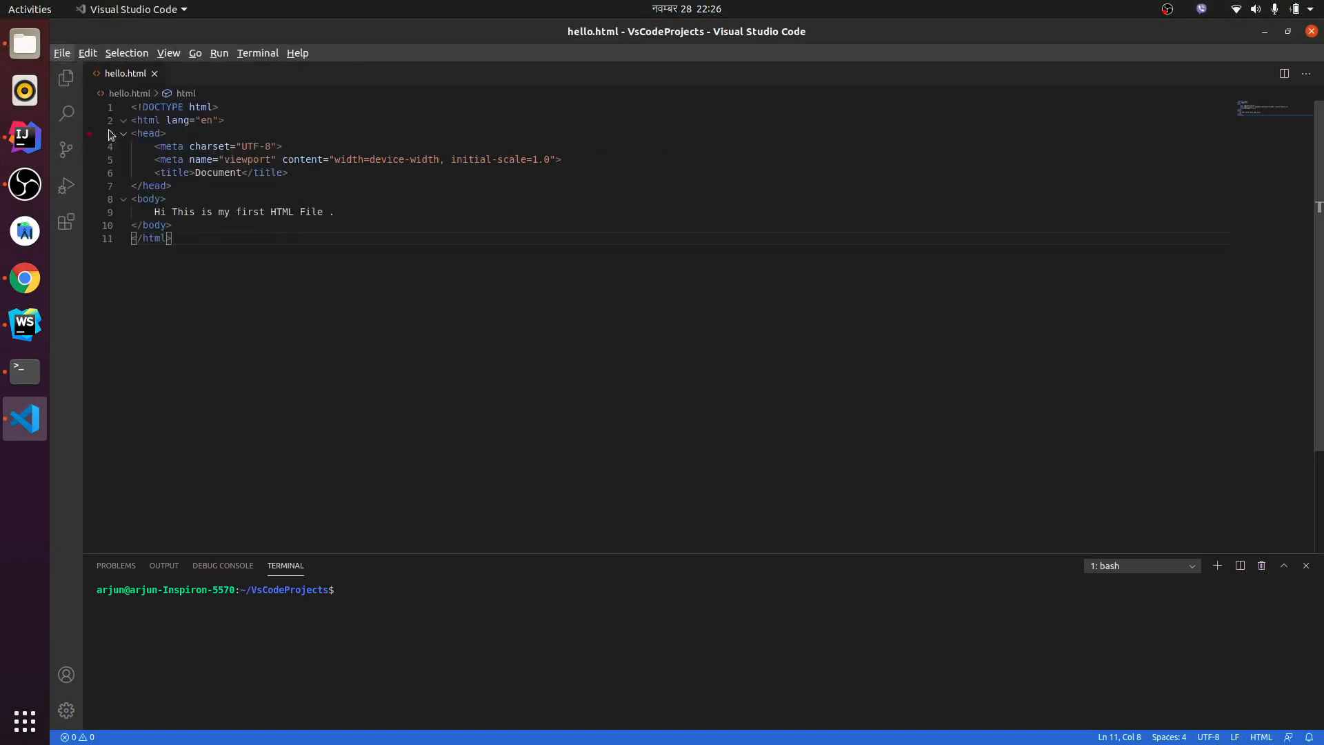
click(61, 52)
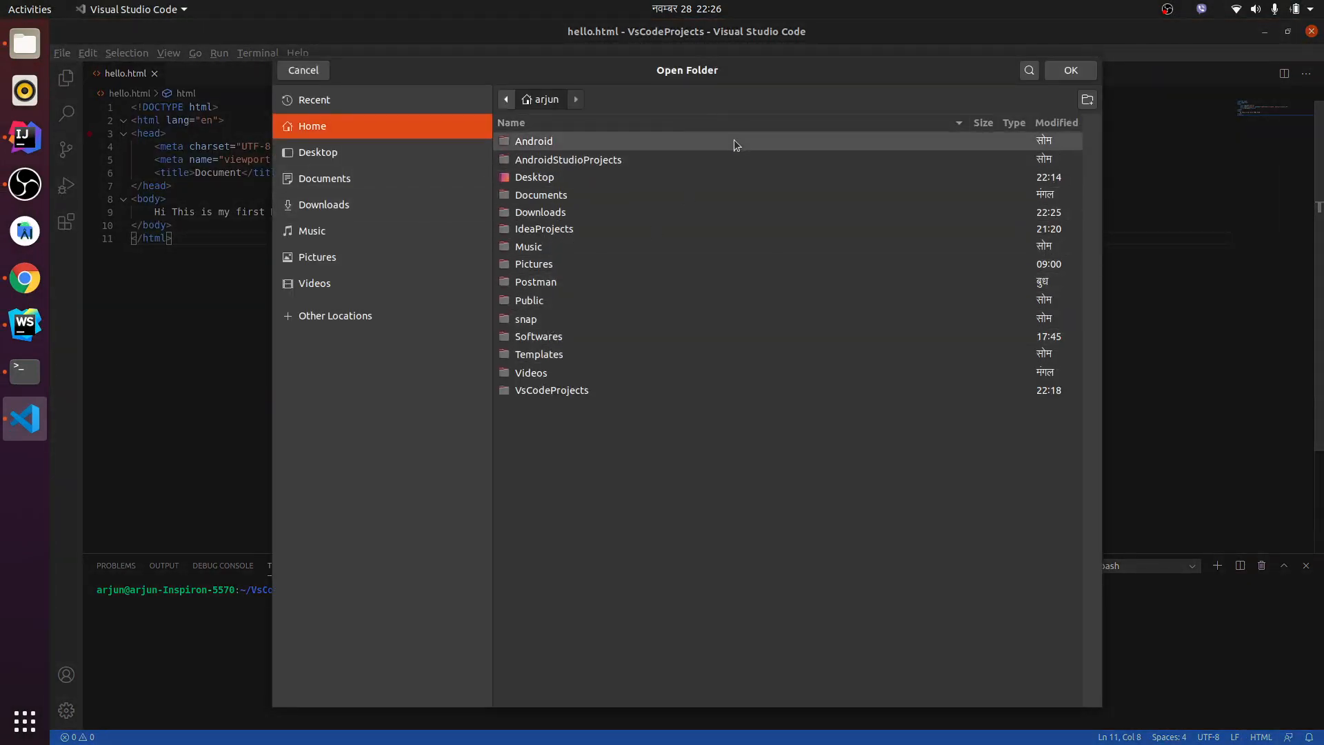
Step: Create a new folder named Vs in the home directory
click(1086, 99)
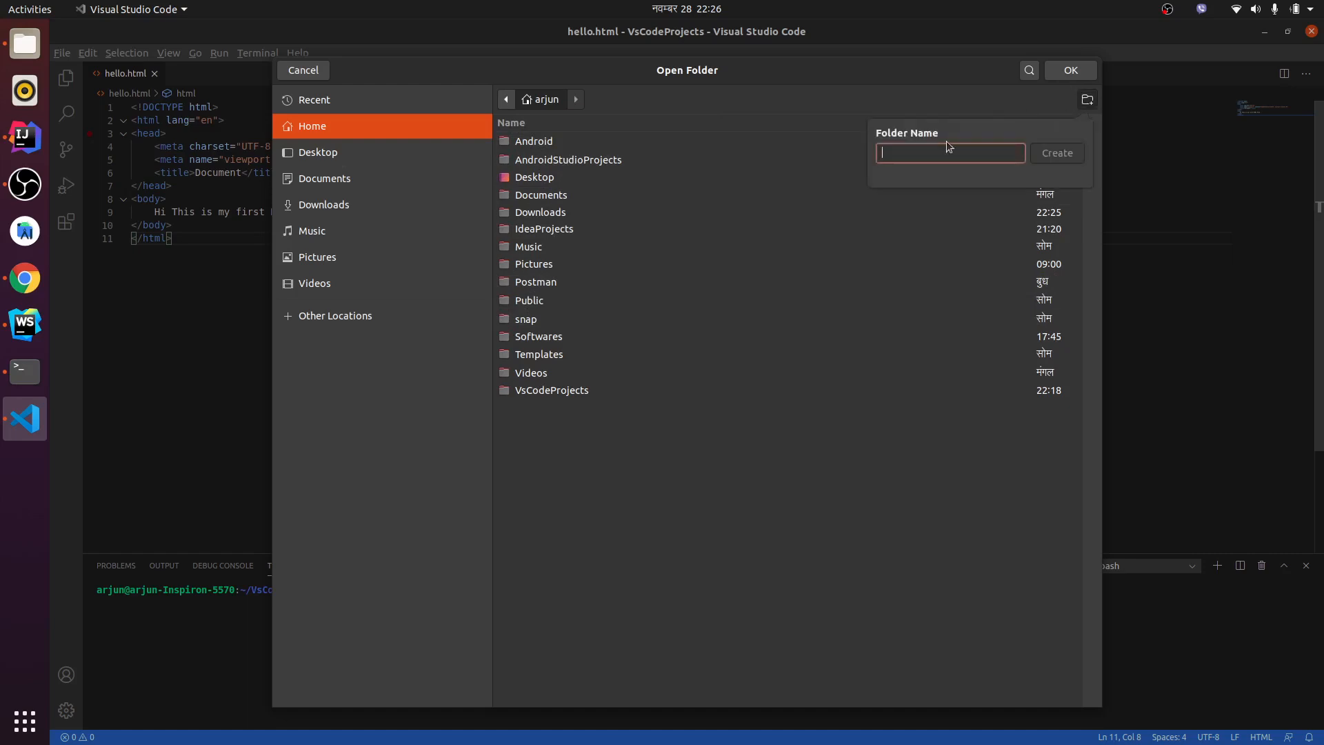
text(Vs)
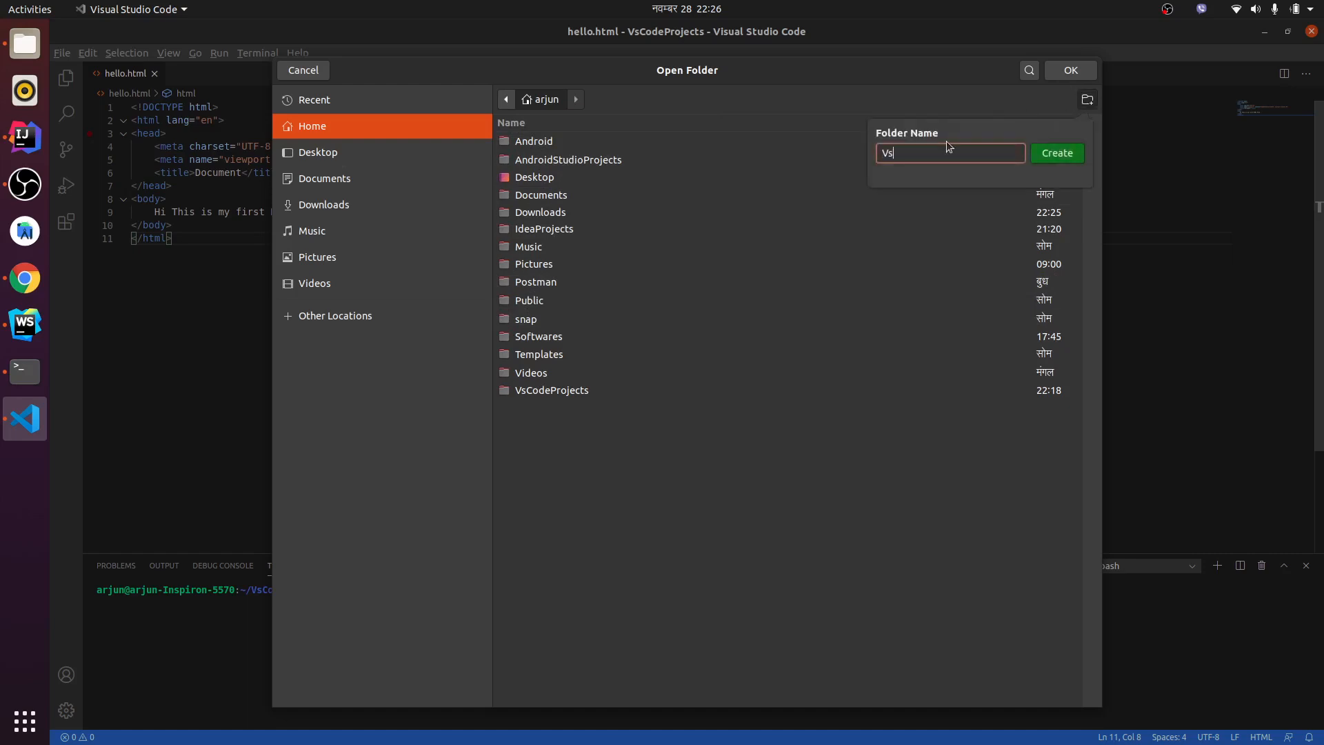
click(1055, 153)
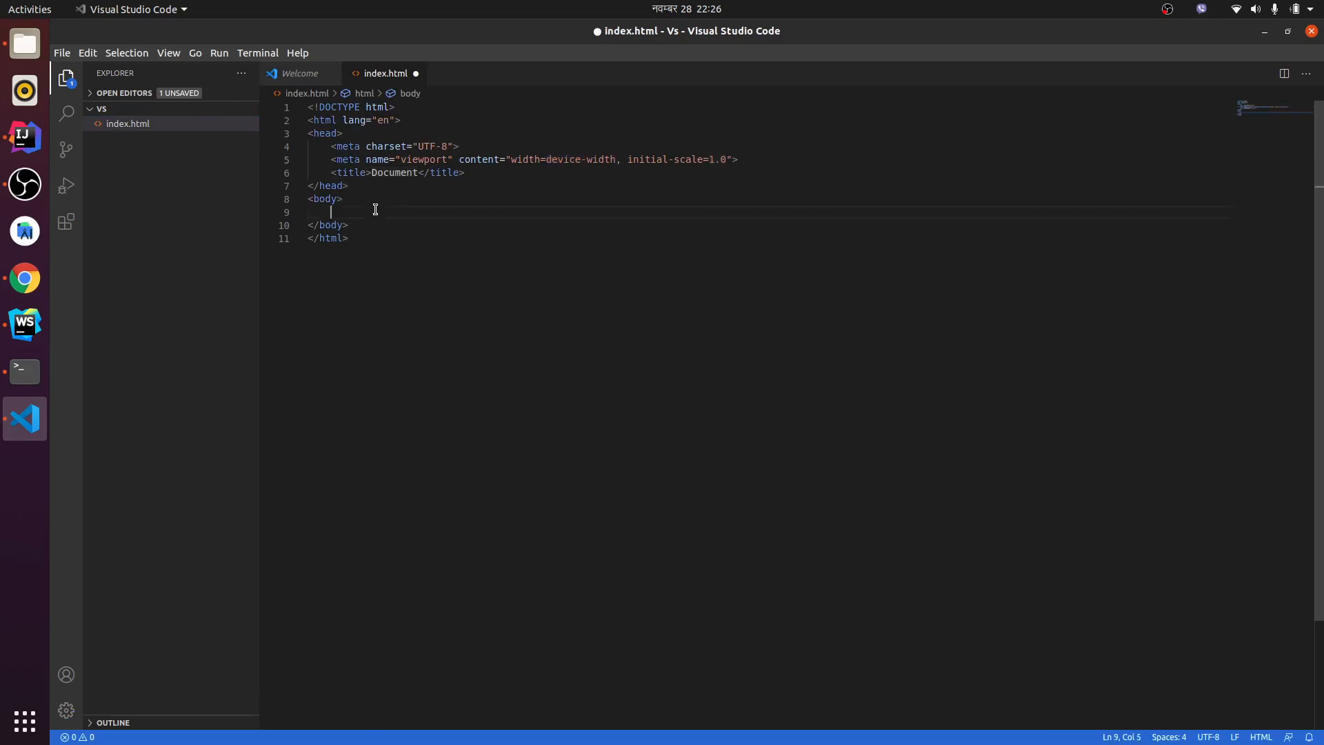
Step: Write 'This is my first web app.' inside the body of index.html
text(This i)
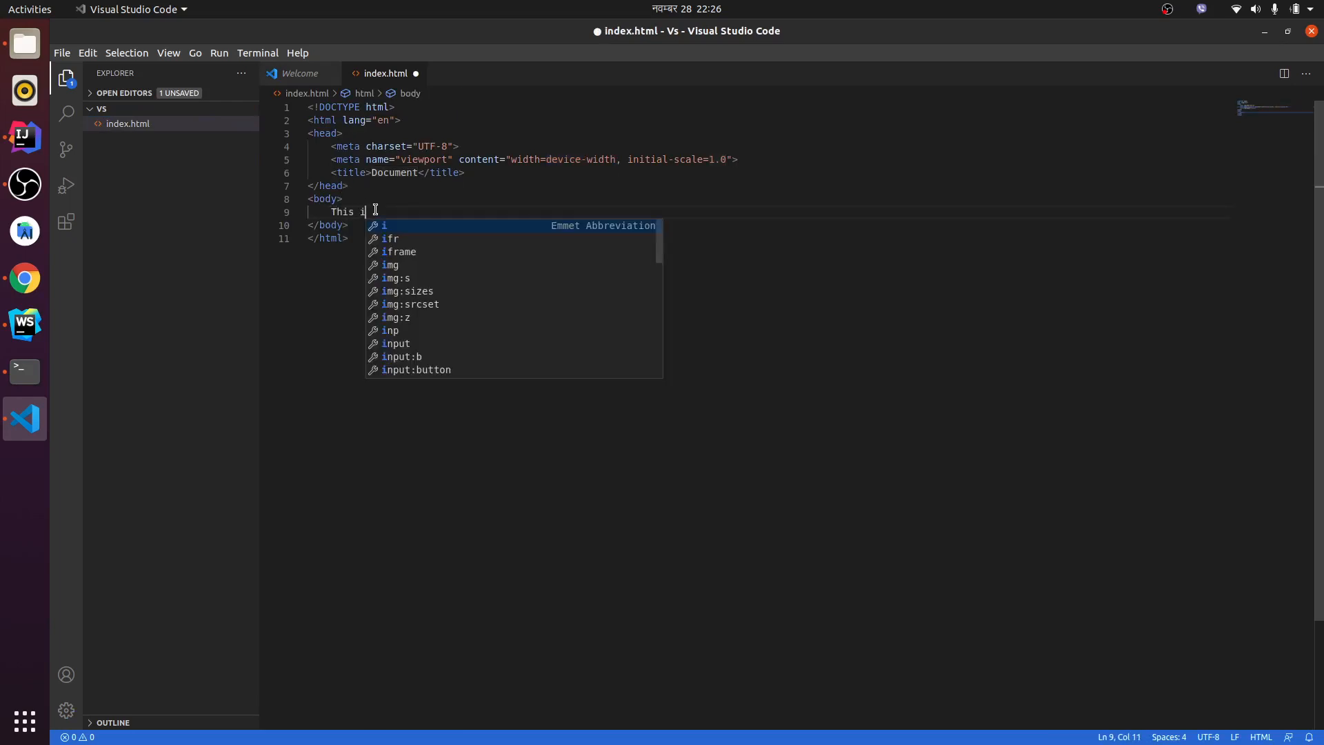
text(s my first web a)
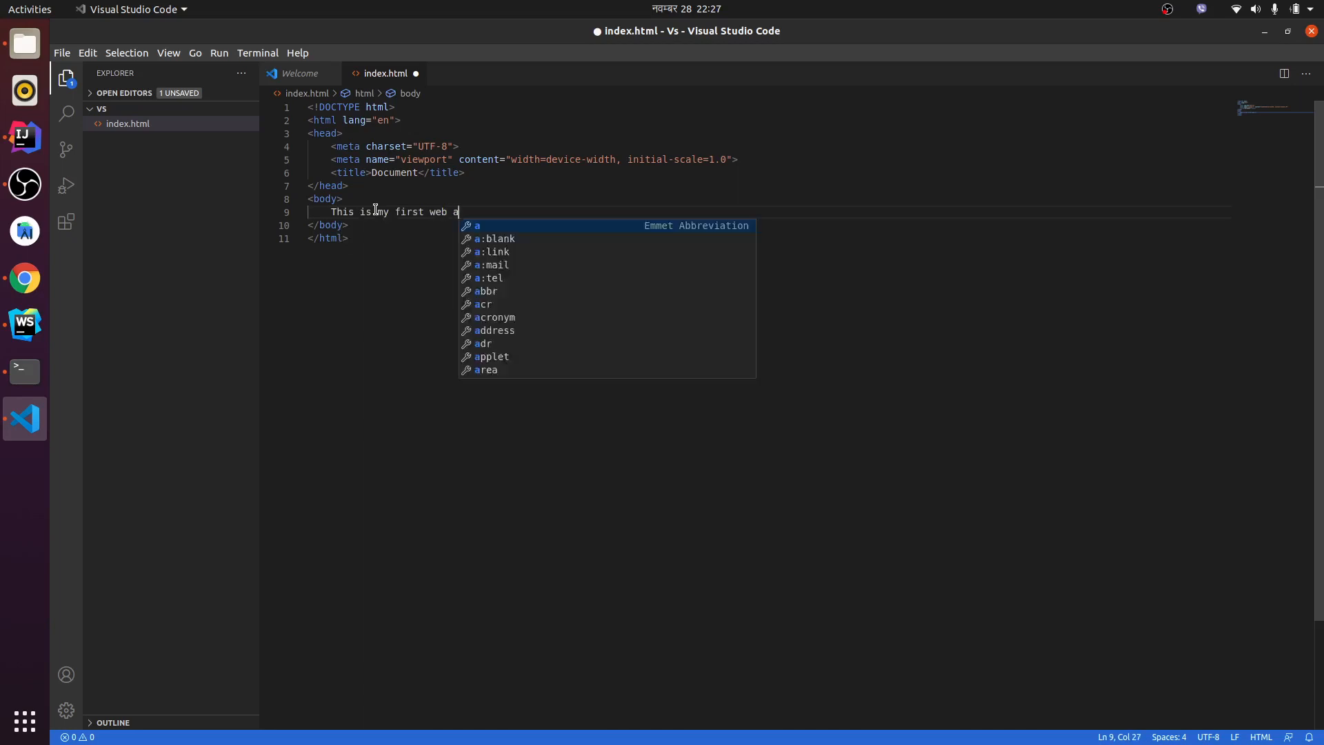
text(pp.)
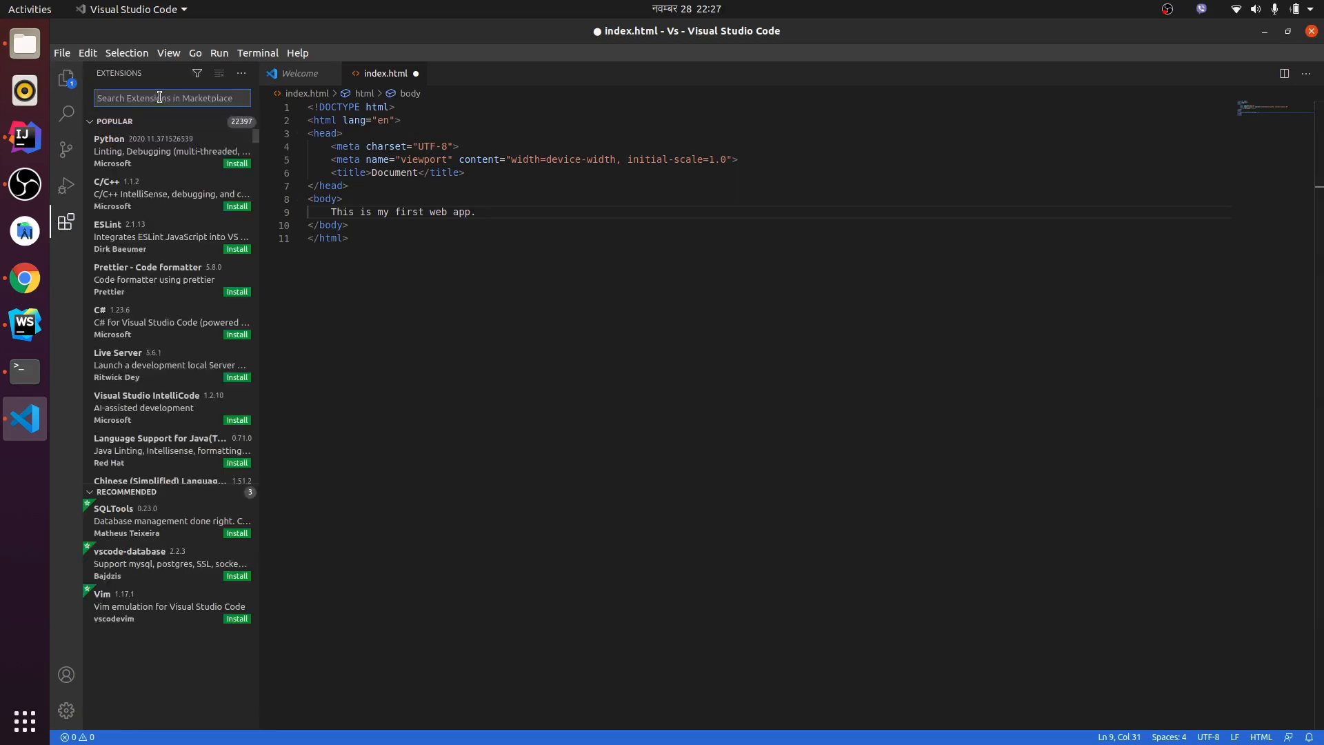
Step: Find and install the Live Server extension, then return to the project files
text(liver)
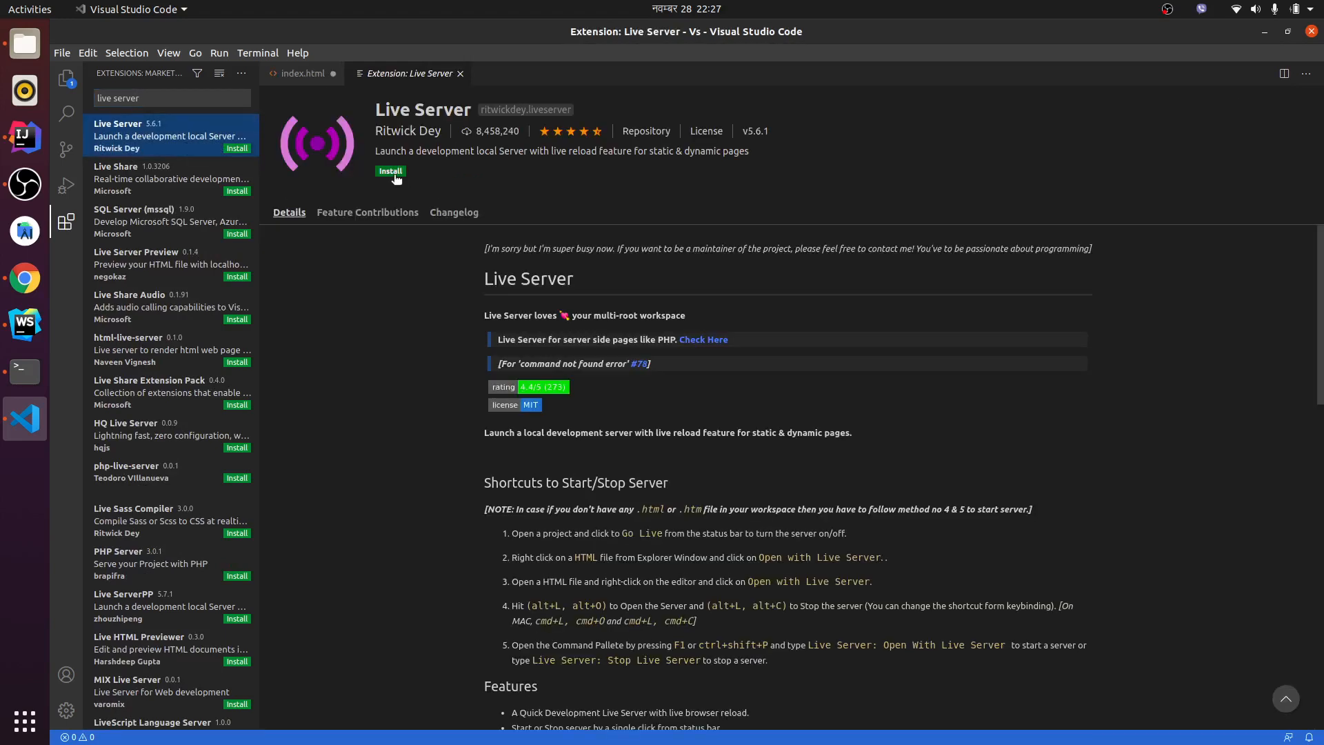
click(389, 171)
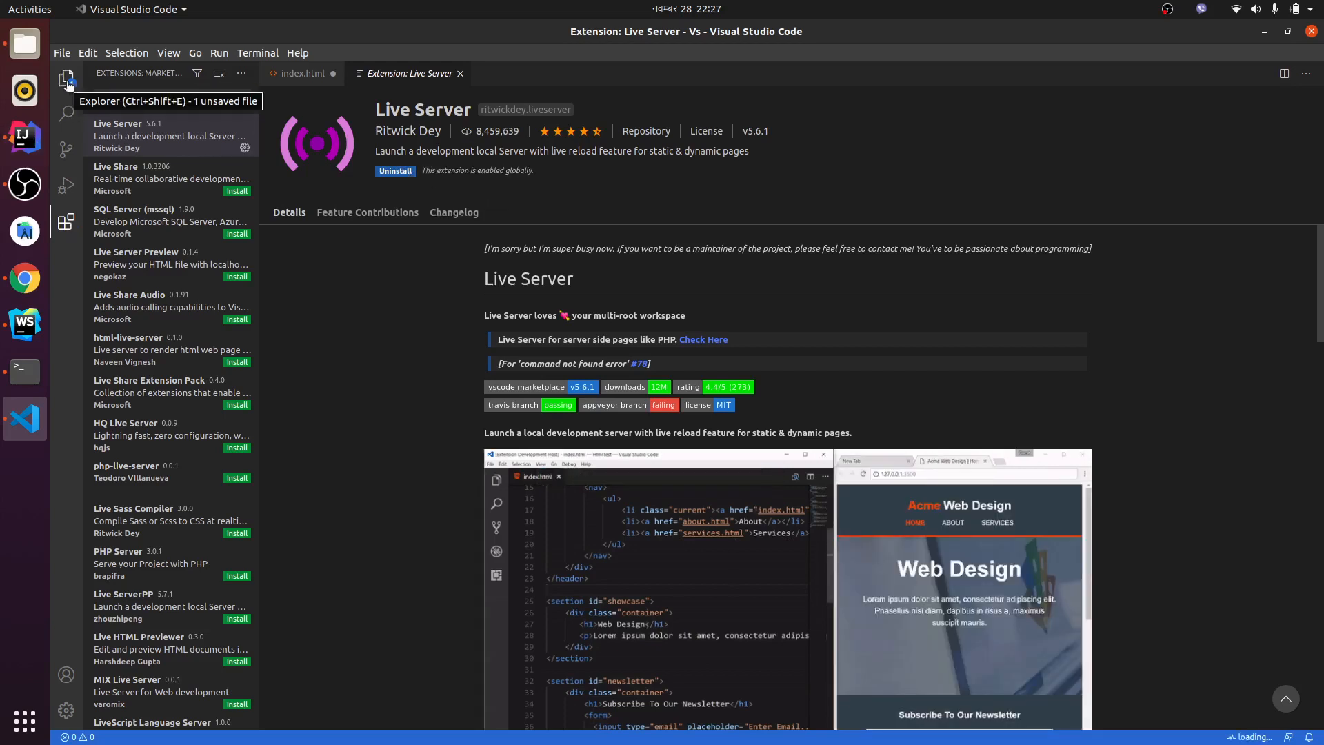
click(66, 78)
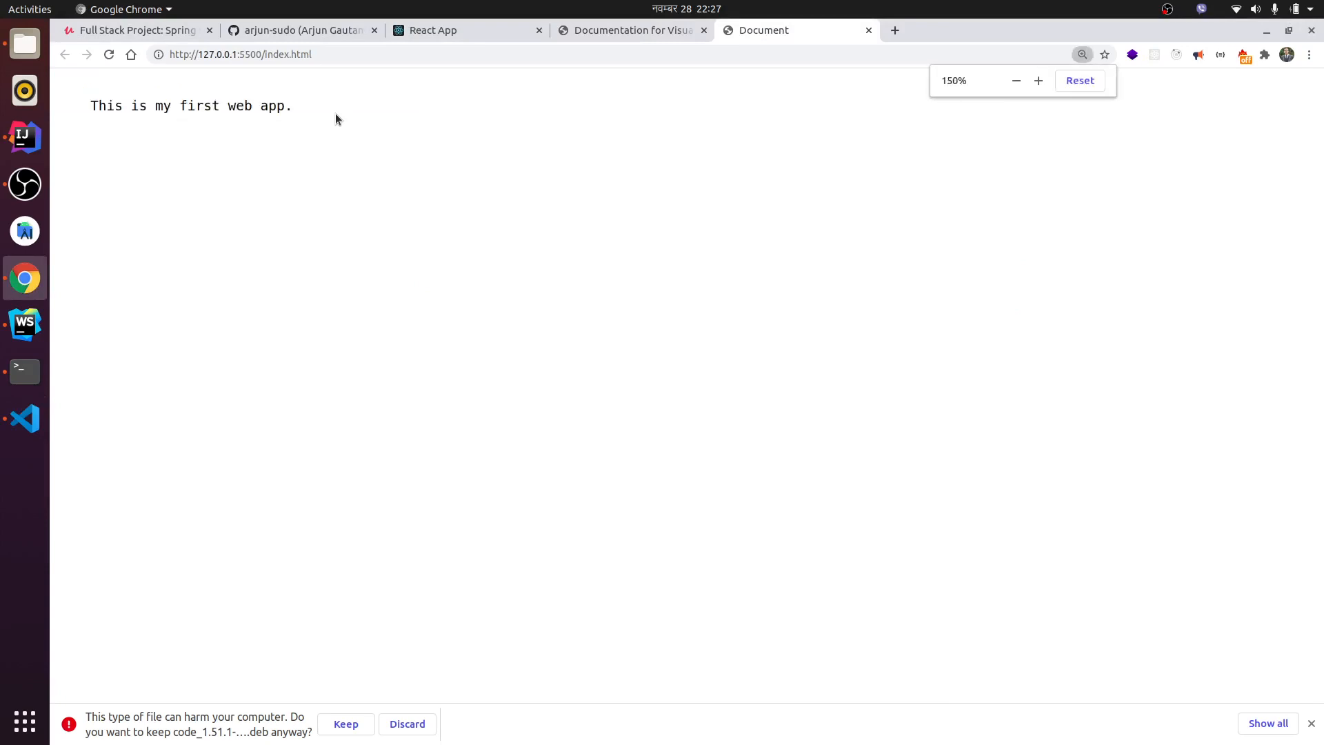
Step: Zoom the served page in, reset it to normal size, and return to VS Code
click(1038, 80)
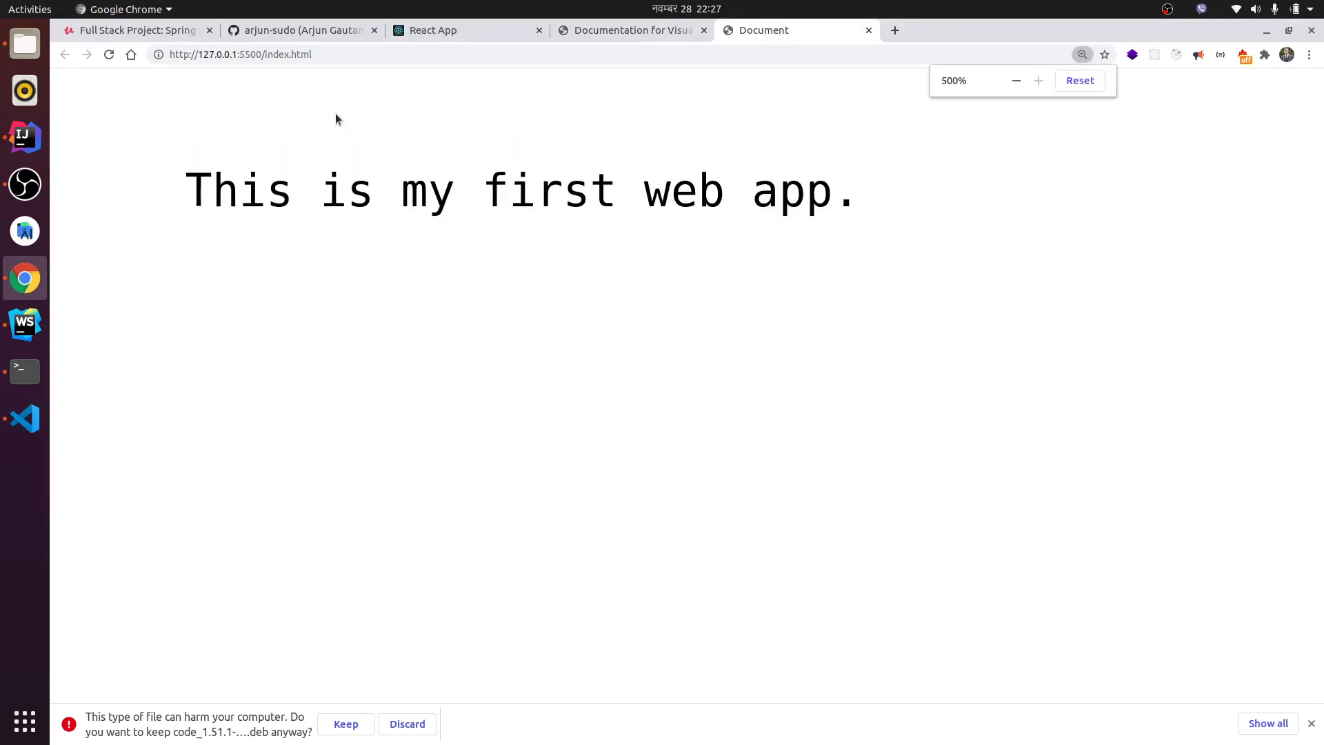
click(1015, 80)
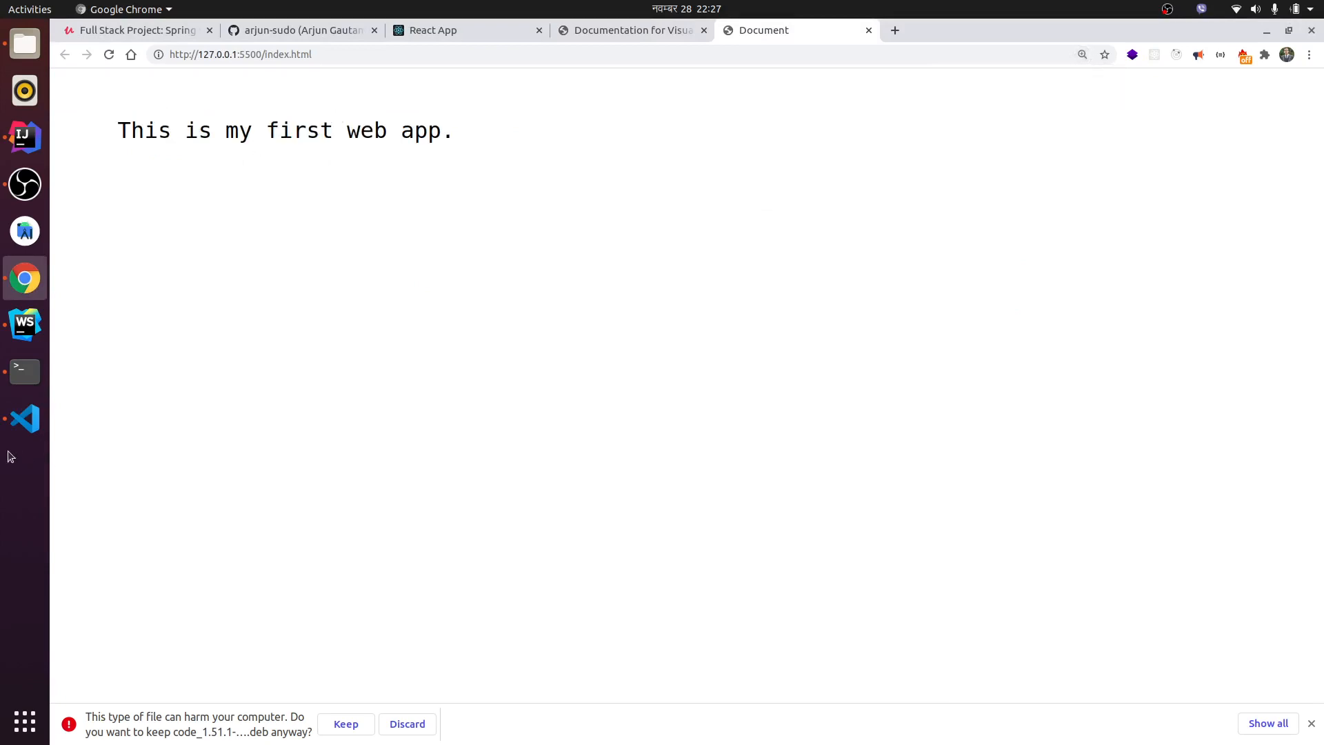
click(24, 419)
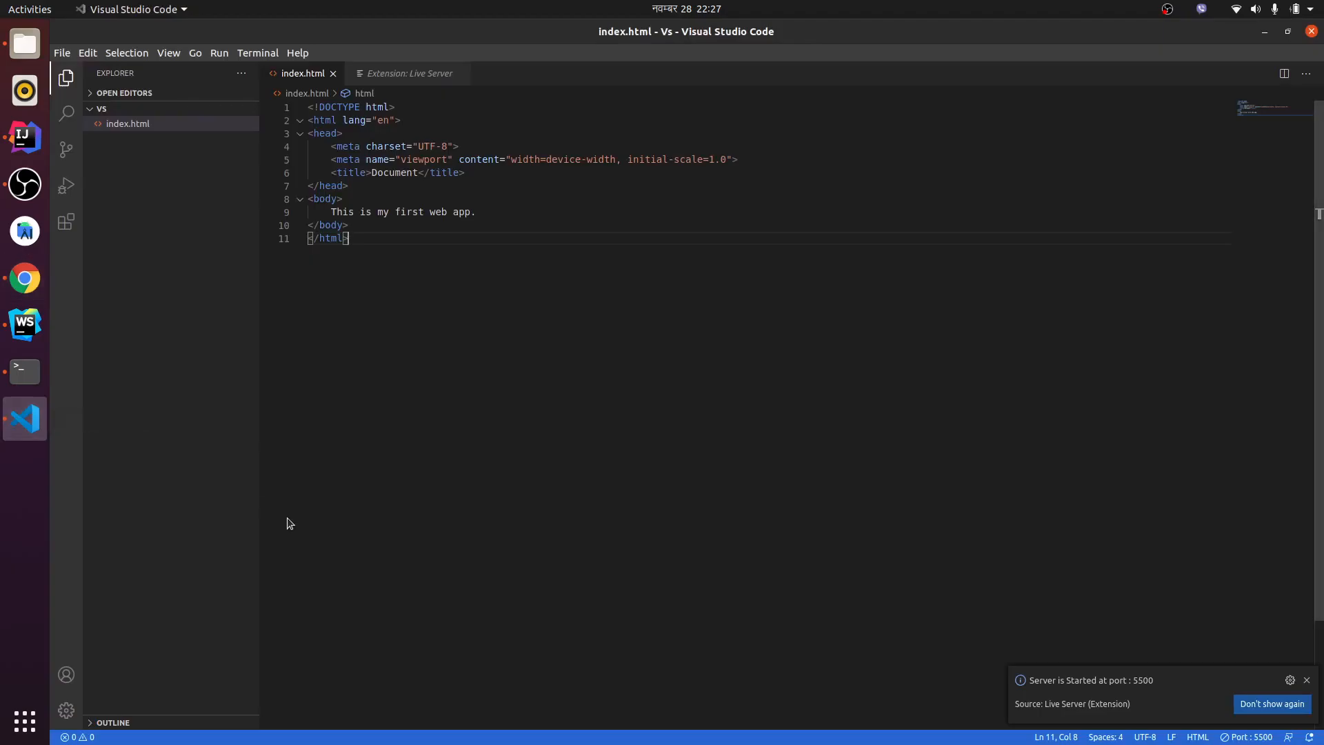